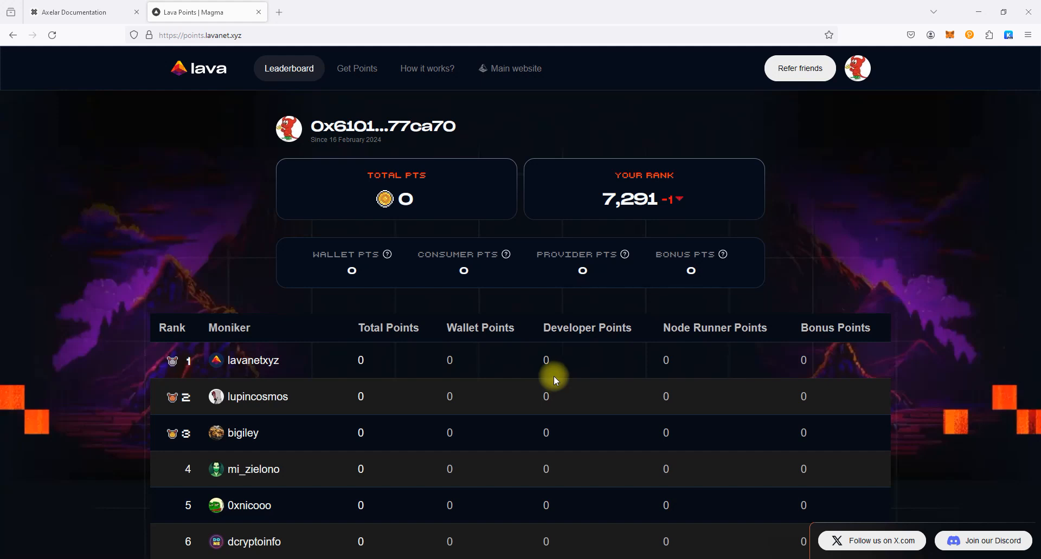
- Show the Axelar tab on the Get Points dashboard with its mainnet and testnet Lava referral URLs
{"action": "left_click", "coordinate": [356, 68]}
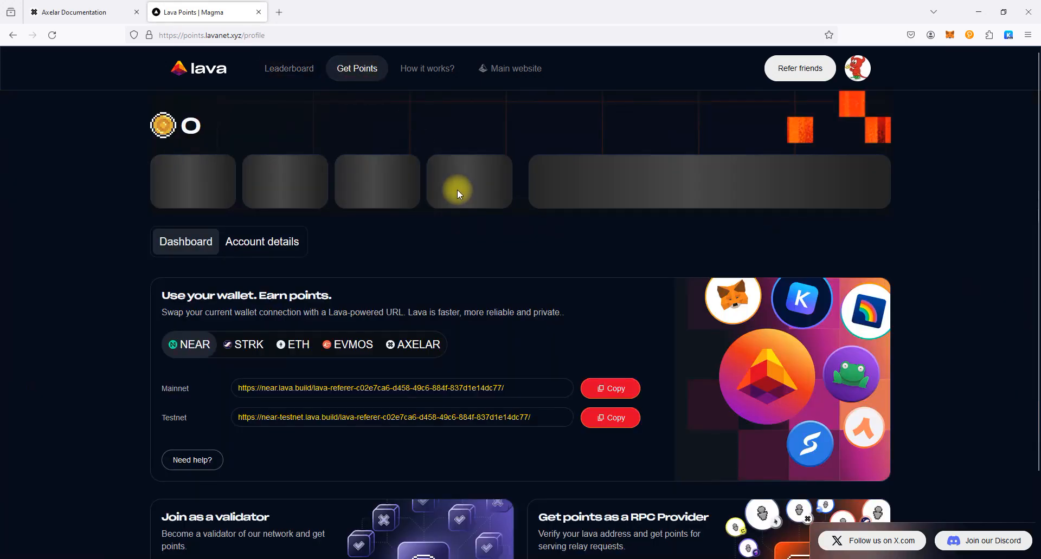
{"action": "left_click", "coordinate": [416, 345]}
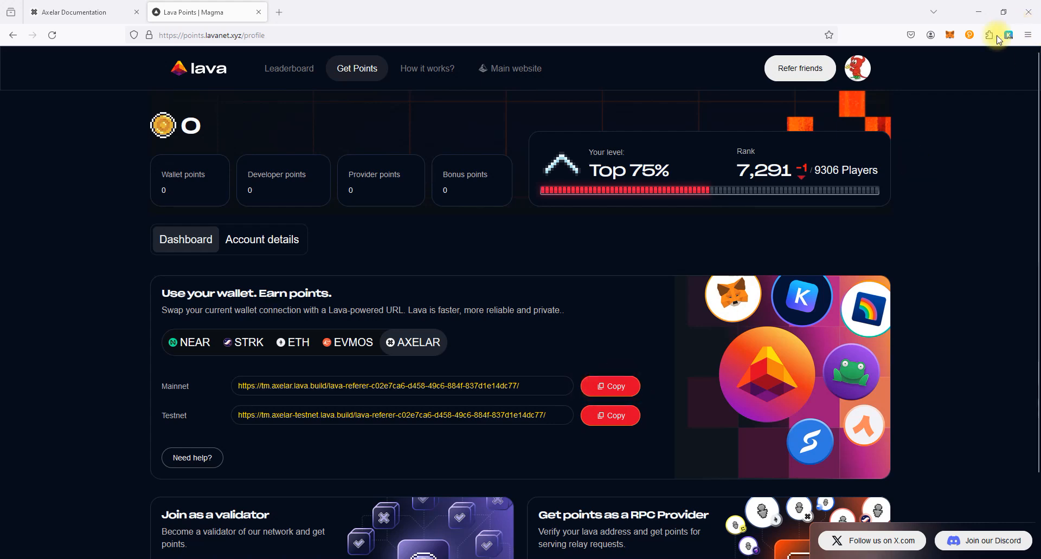
- Tick Axelar under Keplr's Manage Chain Visibility and save, keeping Cosmos Hub enabled
{"action": "left_click", "coordinate": [1007, 36]}
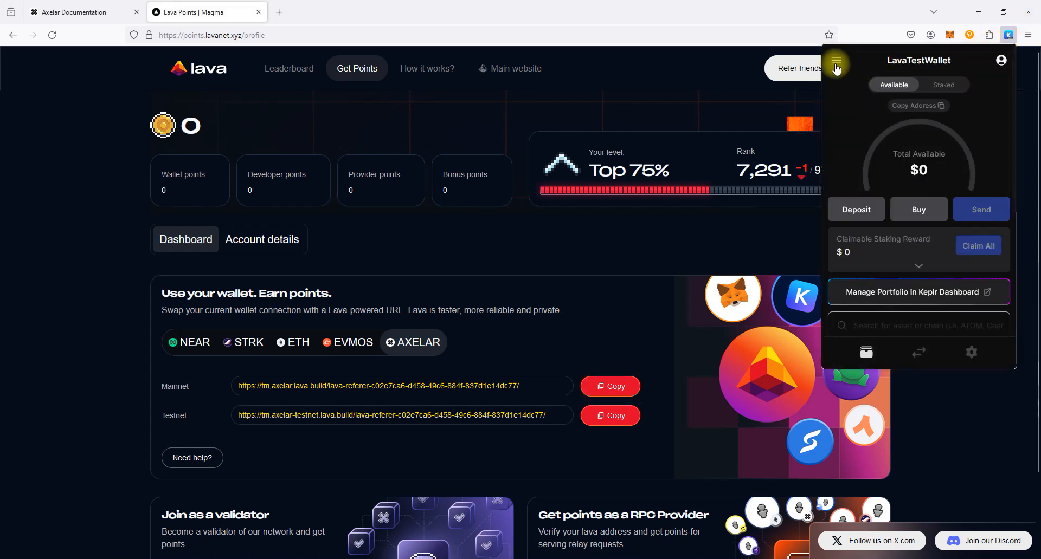
{"action": "left_click", "coordinate": [835, 60]}
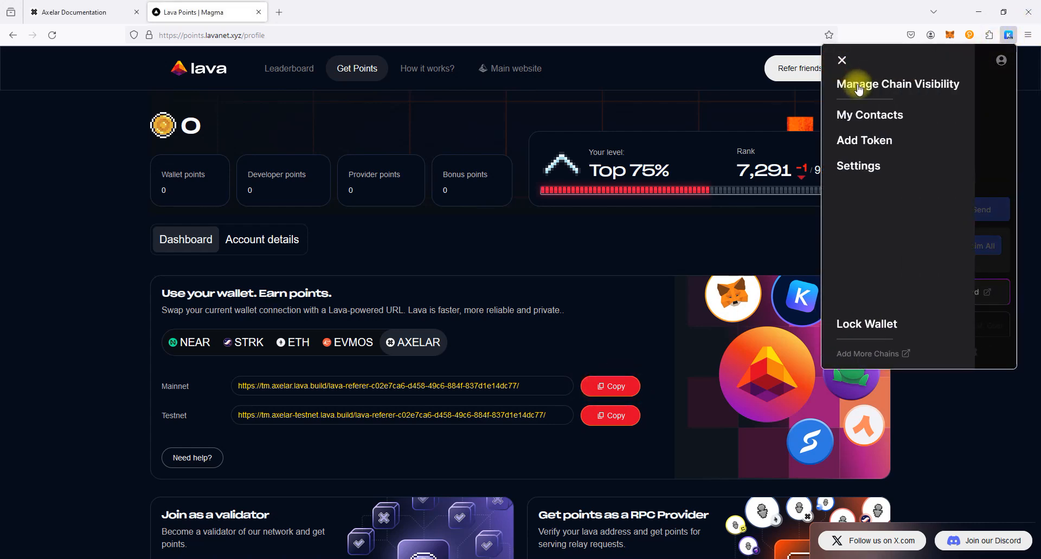
{"action": "left_click", "coordinate": [897, 84]}
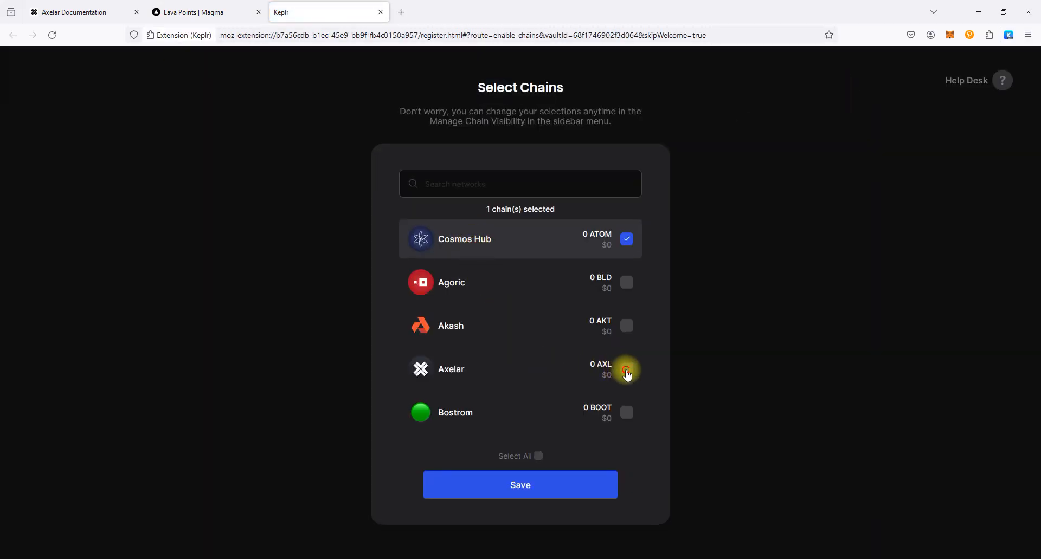
{"action": "left_click", "coordinate": [625, 370]}
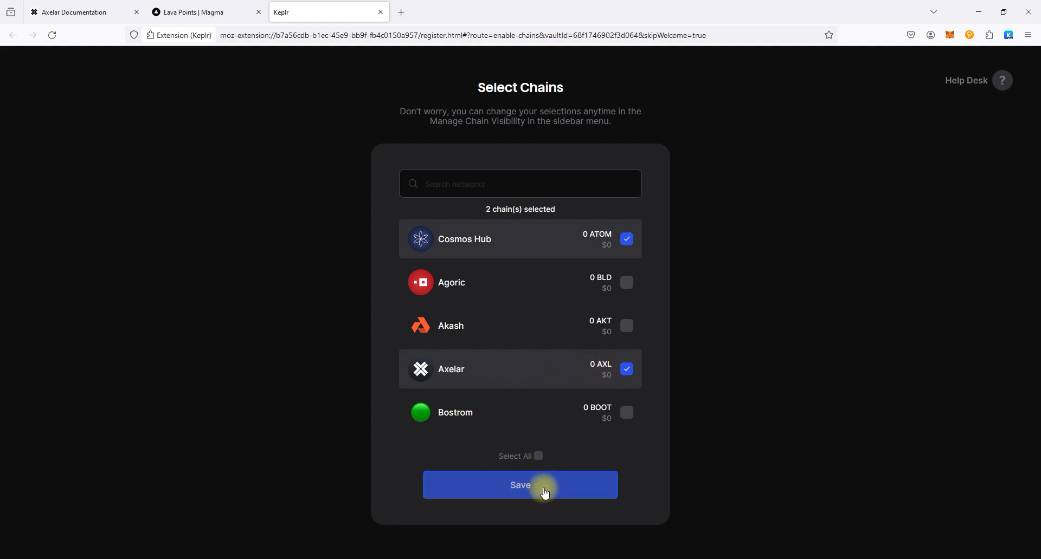
{"action": "left_click", "coordinate": [520, 485]}
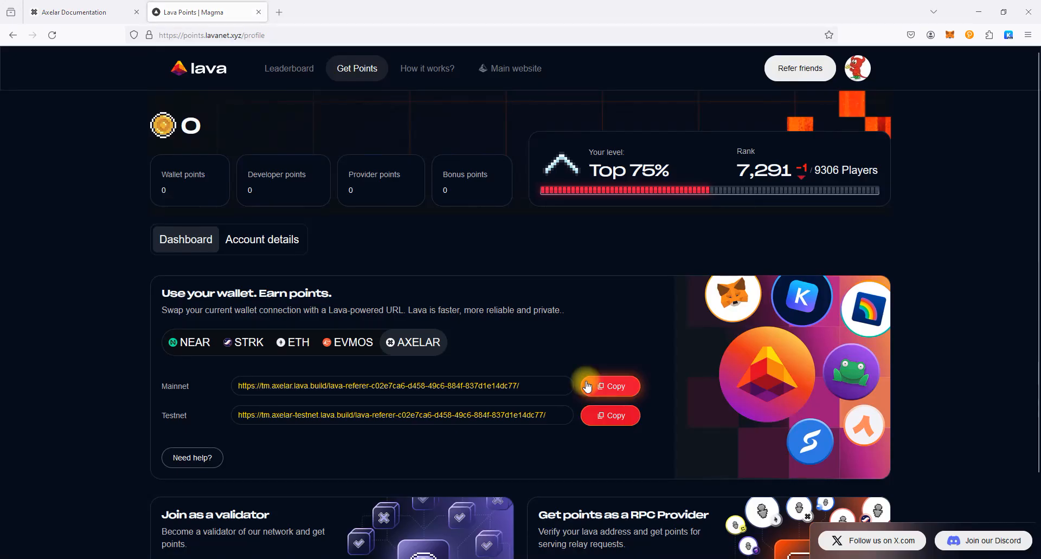
- Set Axelar's RPC to the Lava mainnet referral URL under Change Endpoints, confirming and accepting the restart
{"action": "left_click", "coordinate": [1008, 35]}
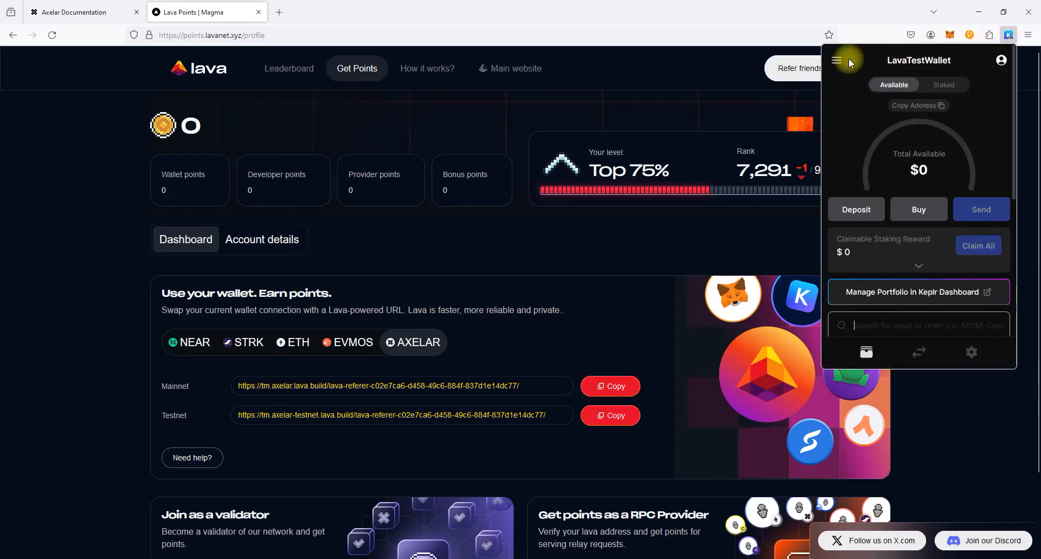
{"action": "left_click", "coordinate": [837, 60]}
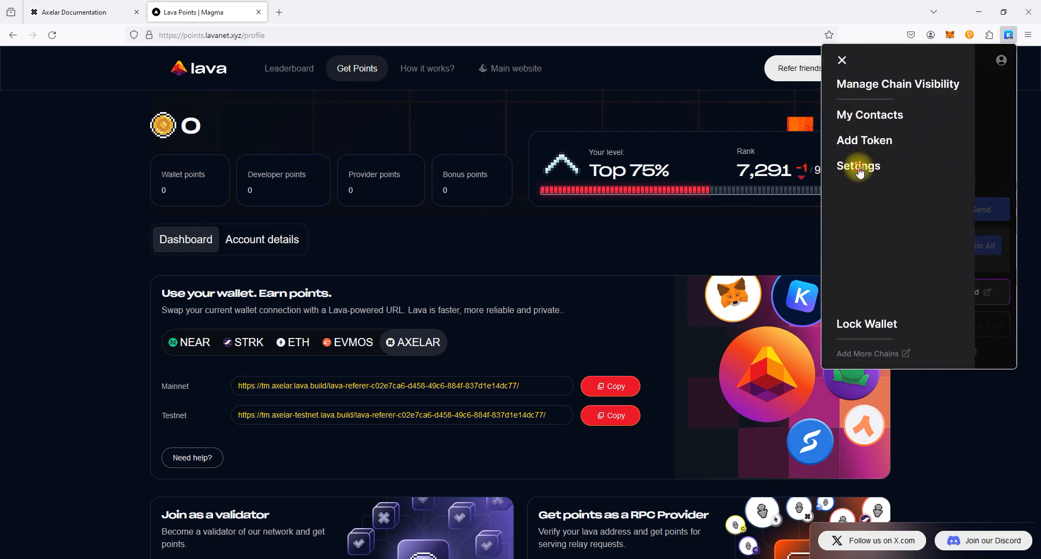
{"action": "left_click", "coordinate": [857, 166]}
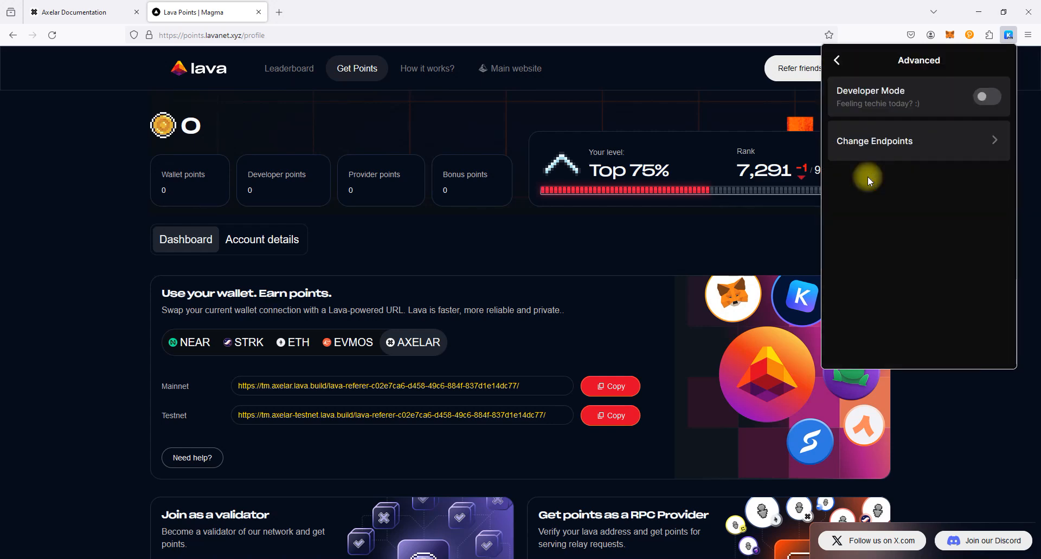
{"action": "left_click", "coordinate": [874, 141]}
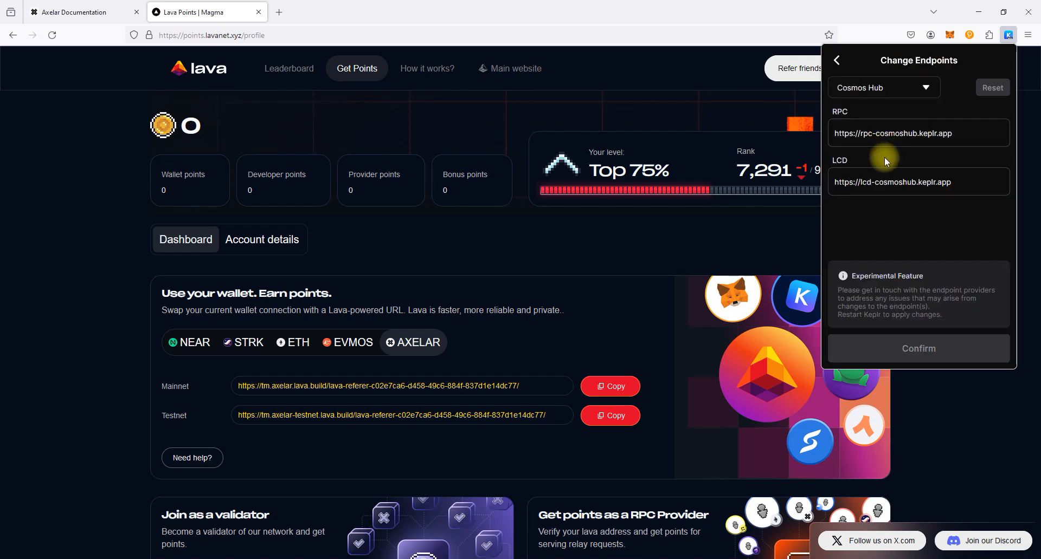
{"action": "left_click", "coordinate": [883, 86]}
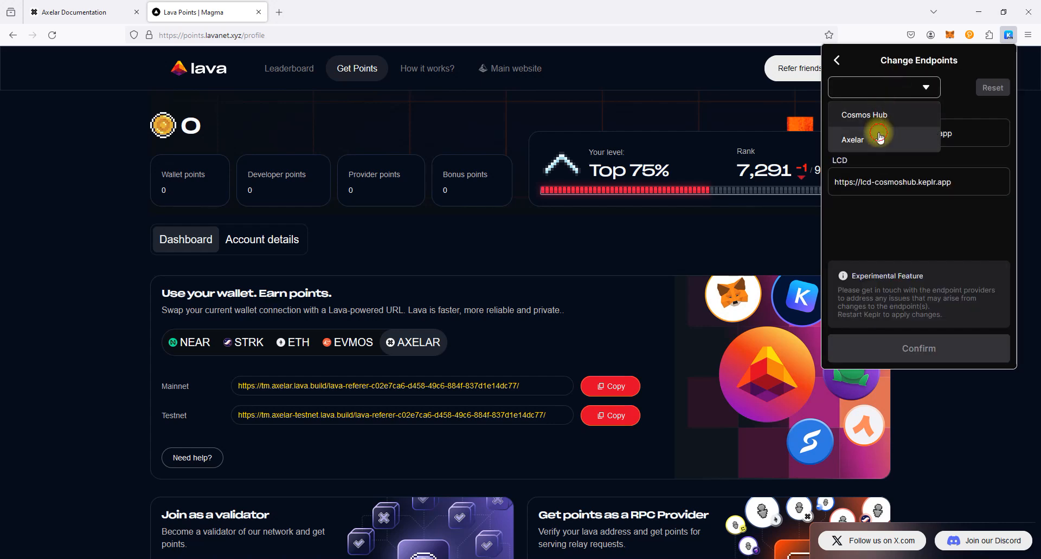
{"action": "left_click", "coordinate": [851, 139]}
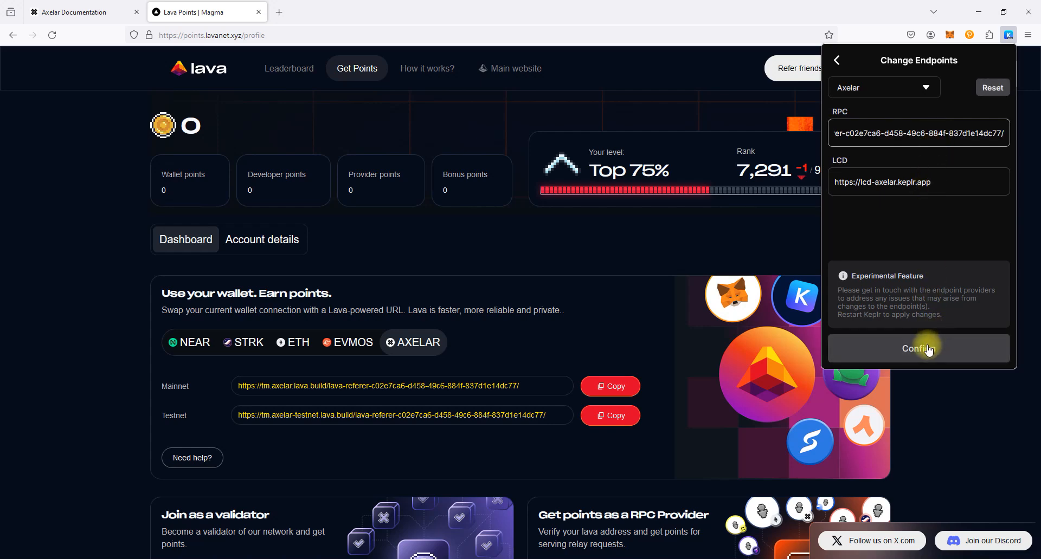
{"action": "left_click", "coordinate": [918, 349]}
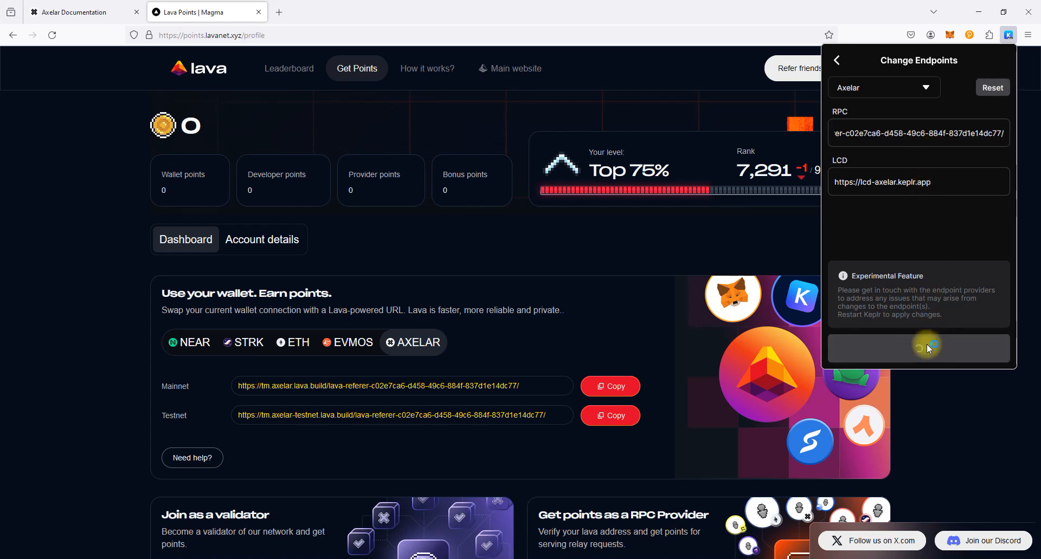
{"action": "left_click", "coordinate": [917, 348]}
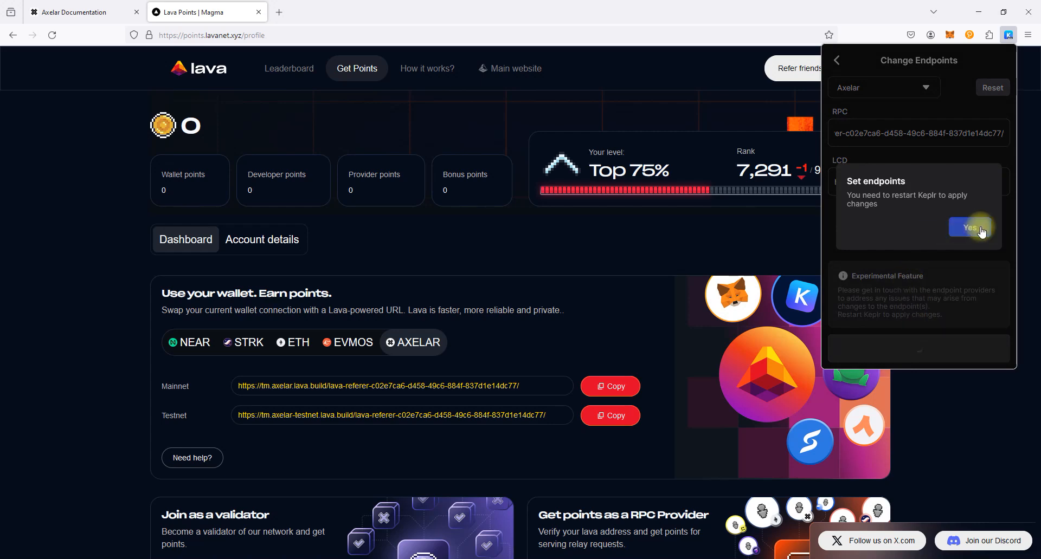
{"action": "left_click", "coordinate": [969, 228]}
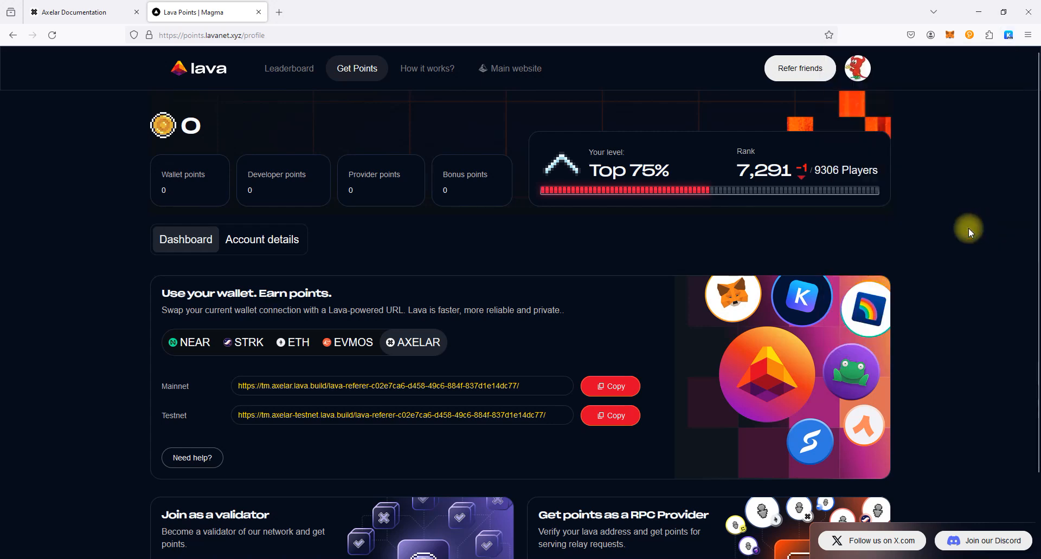
{"action": "mouse_move", "coordinate": [586, 386]}
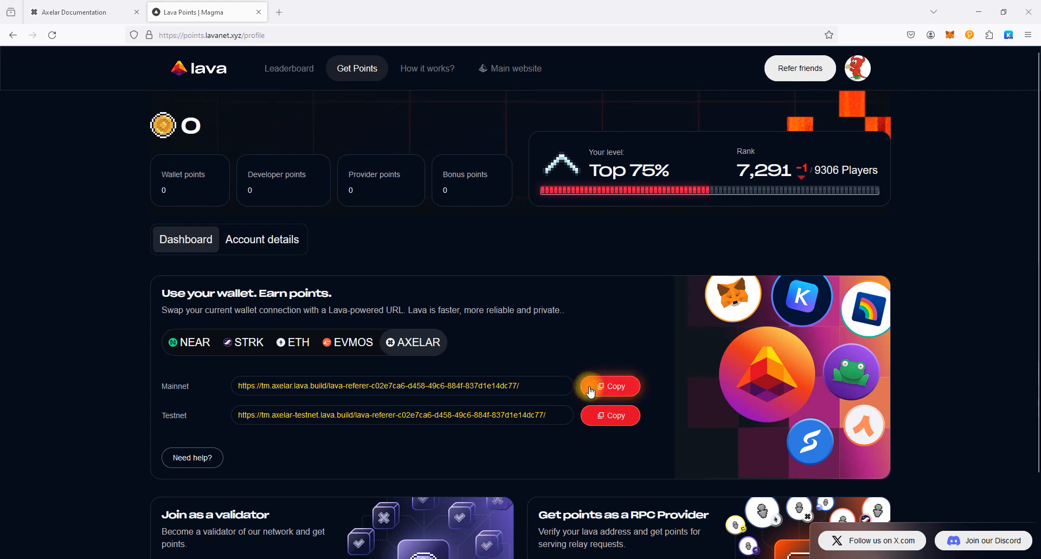
- Add Axelar Testnet from the Testnet column's Keplr icon on Axelar Docs and approve it
{"action": "left_click", "coordinate": [80, 12]}
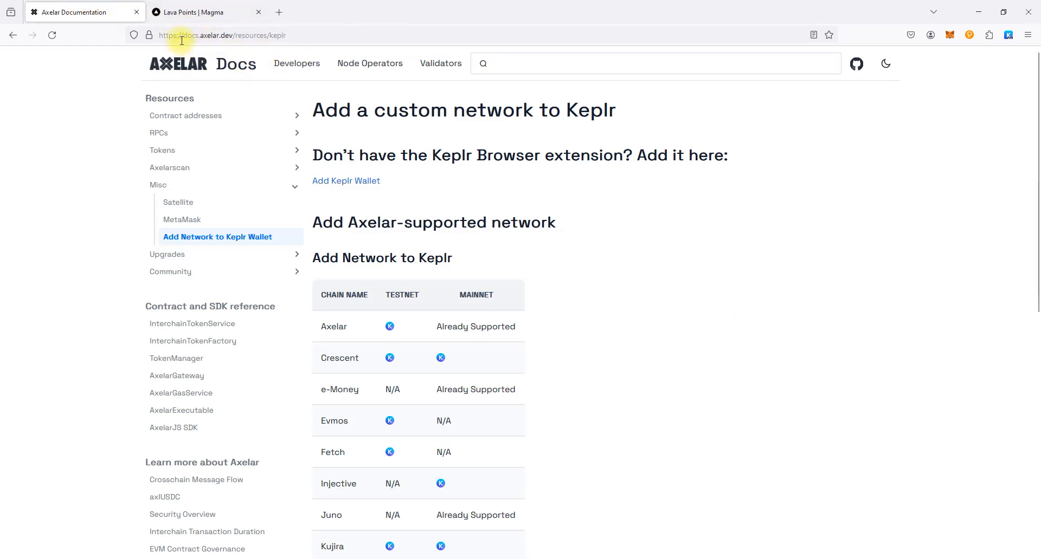
{"action": "mouse_move", "coordinate": [390, 323]}
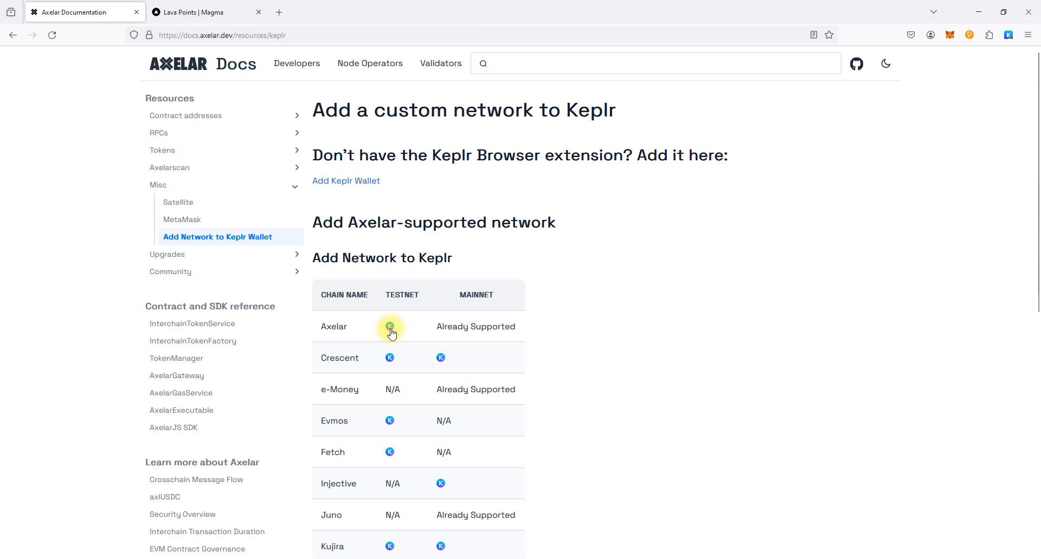
{"action": "left_click", "coordinate": [391, 326]}
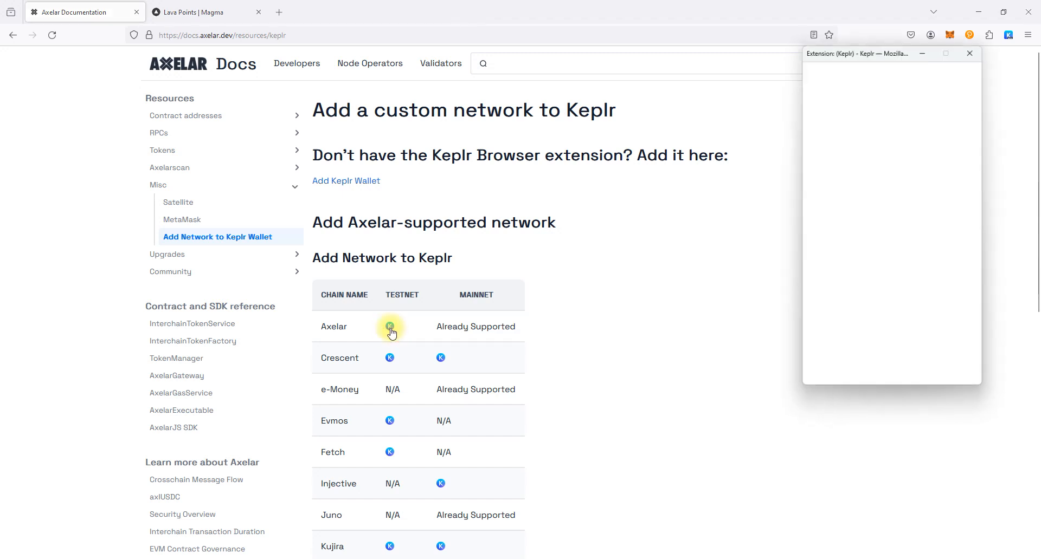
{"action": "left_click", "coordinate": [389, 326]}
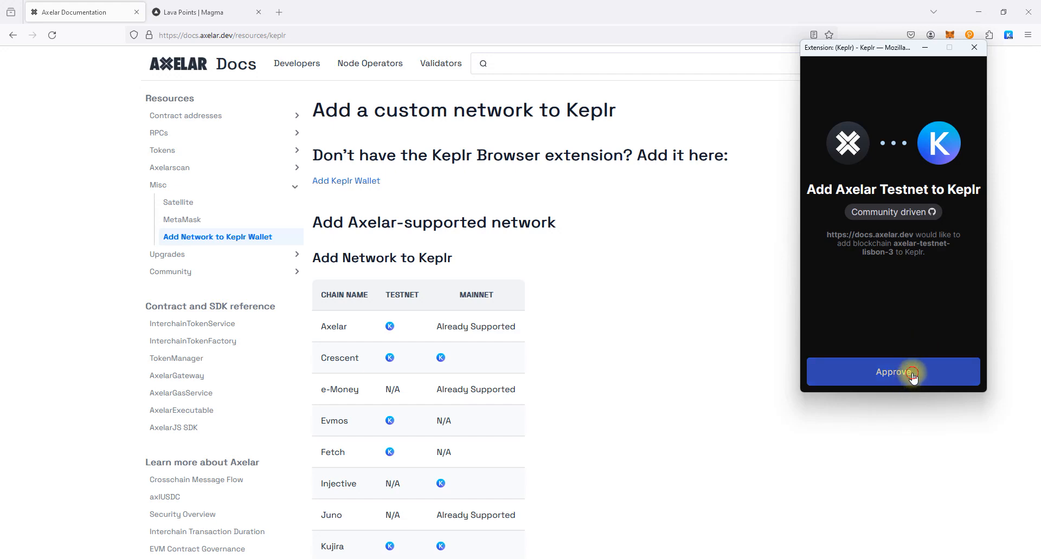
{"action": "left_click", "coordinate": [892, 372]}
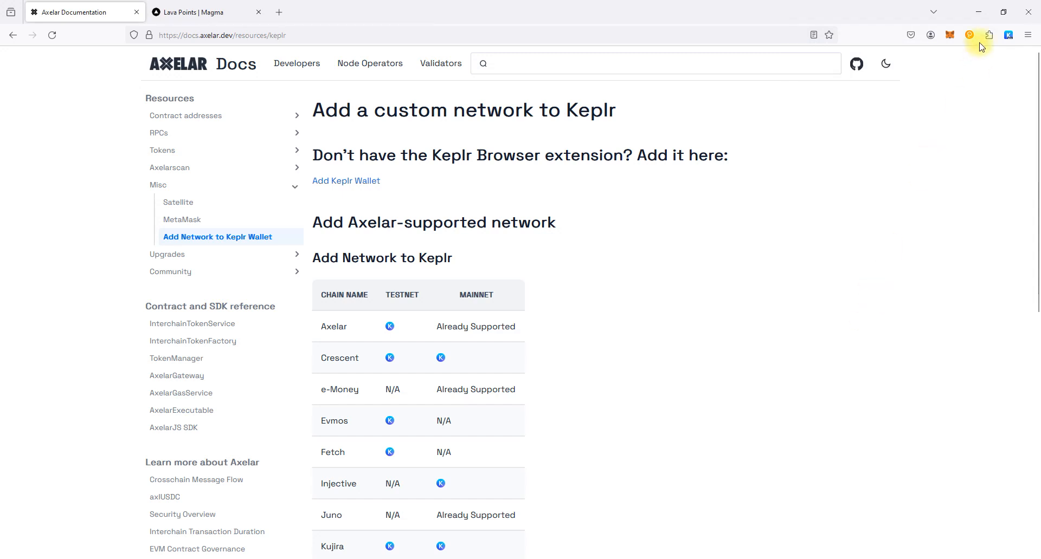
- Tick Axelar Testnet in Keplr's Manage Chain Visibility list and save it as a third chain
{"action": "left_click", "coordinate": [1008, 35]}
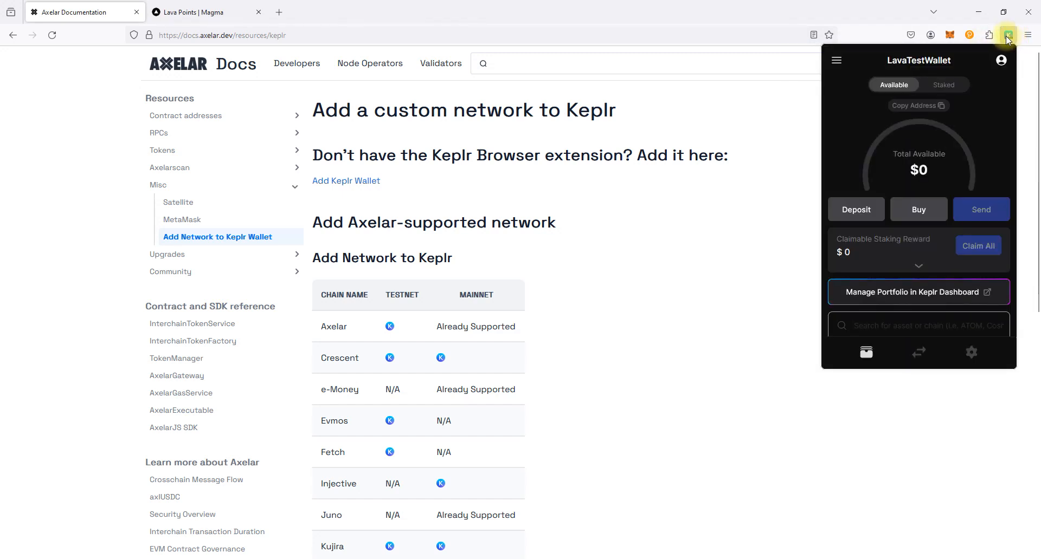
{"action": "left_click", "coordinate": [836, 60]}
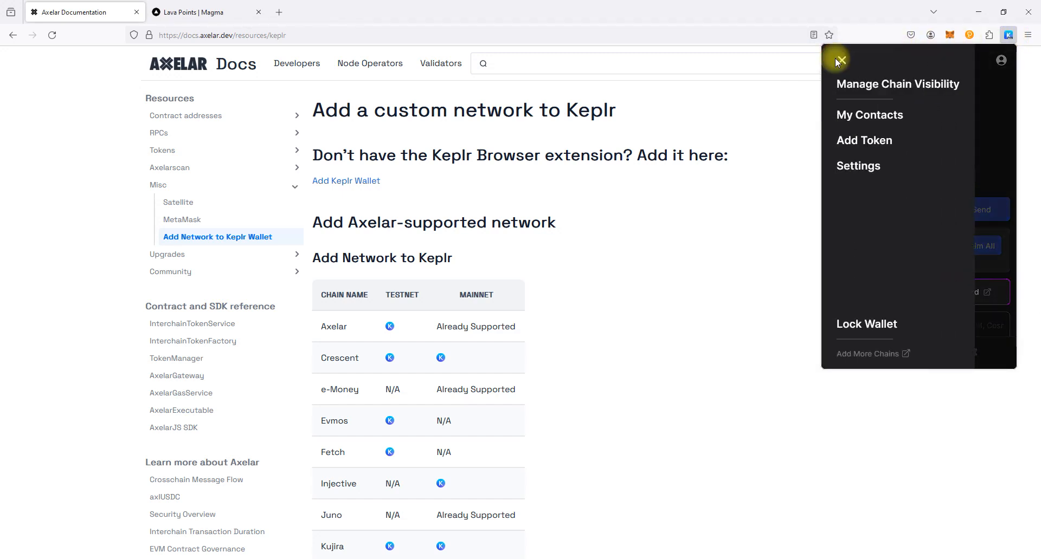
{"action": "mouse_move", "coordinate": [897, 89]}
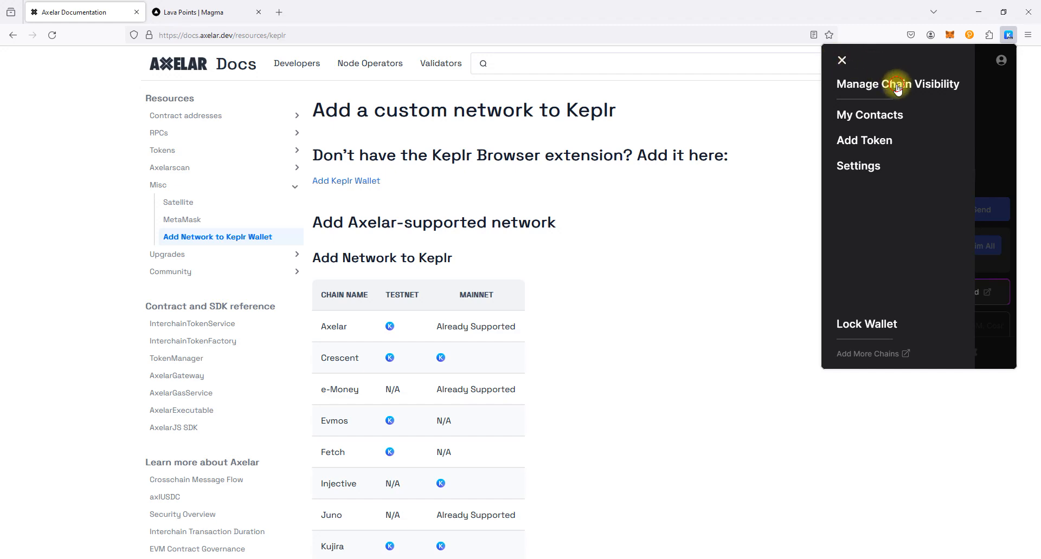
{"action": "left_click", "coordinate": [896, 84]}
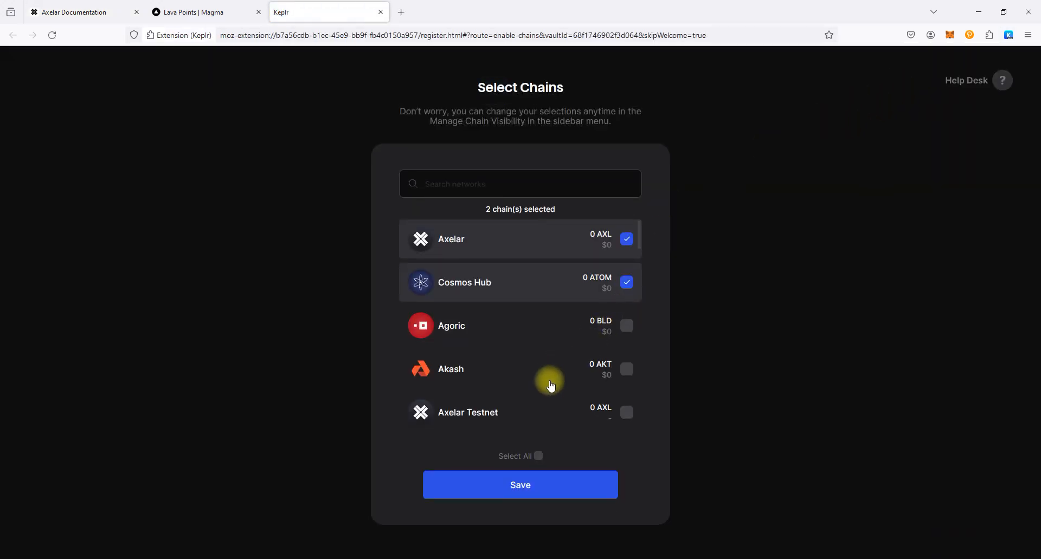
{"action": "left_click", "coordinate": [624, 412]}
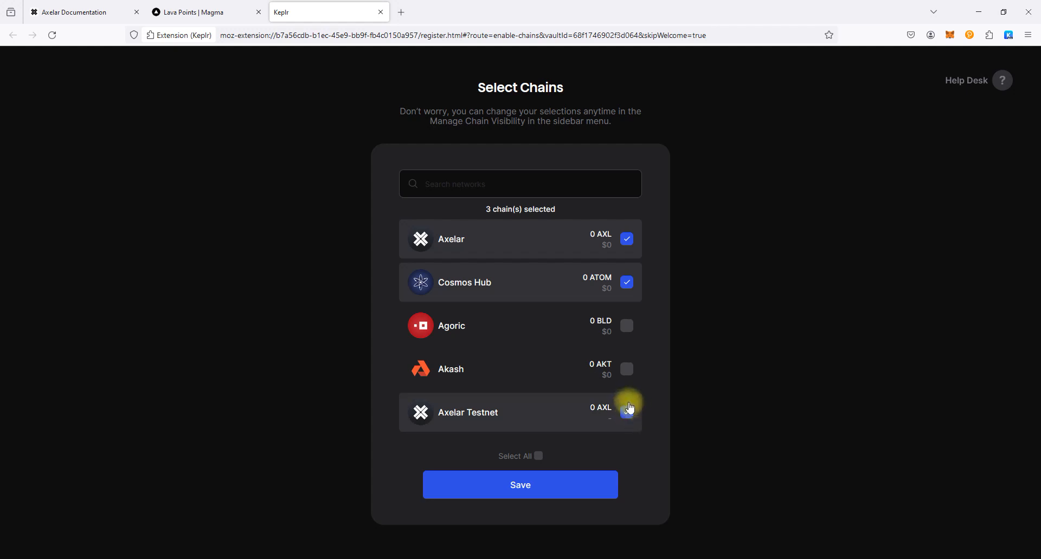
{"action": "left_click", "coordinate": [625, 412]}
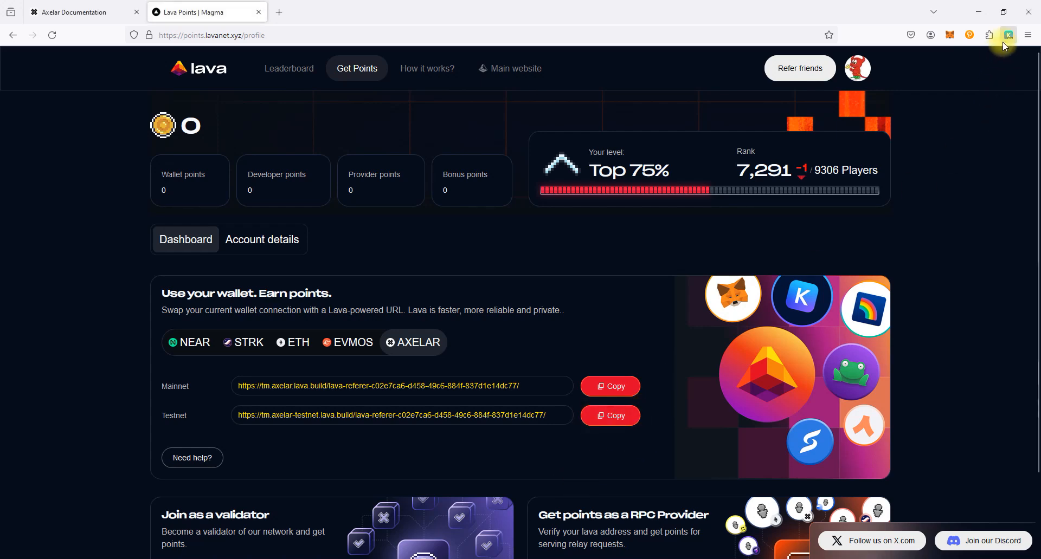
- Replace Axelar Testnet's RPC with the Lava testnet referral URL, confirming and accepting the restart
{"action": "left_click", "coordinate": [1007, 35]}
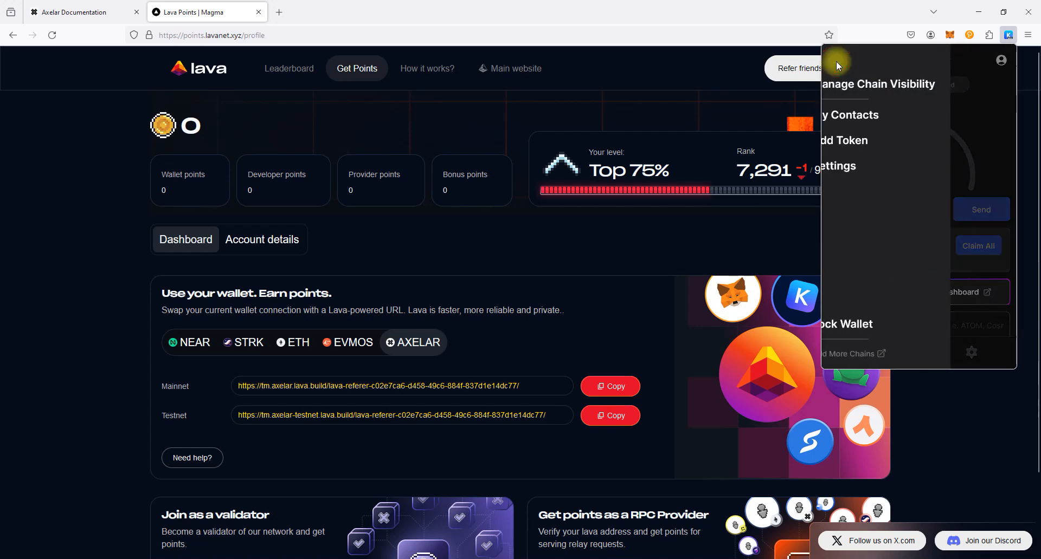
{"action": "left_click", "coordinate": [836, 165]}
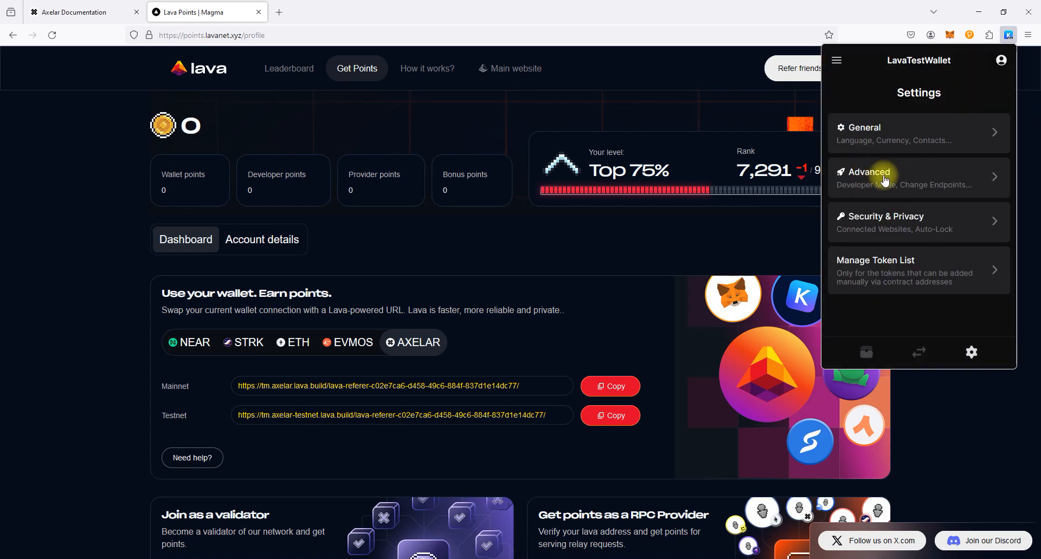
{"action": "left_click", "coordinate": [871, 177]}
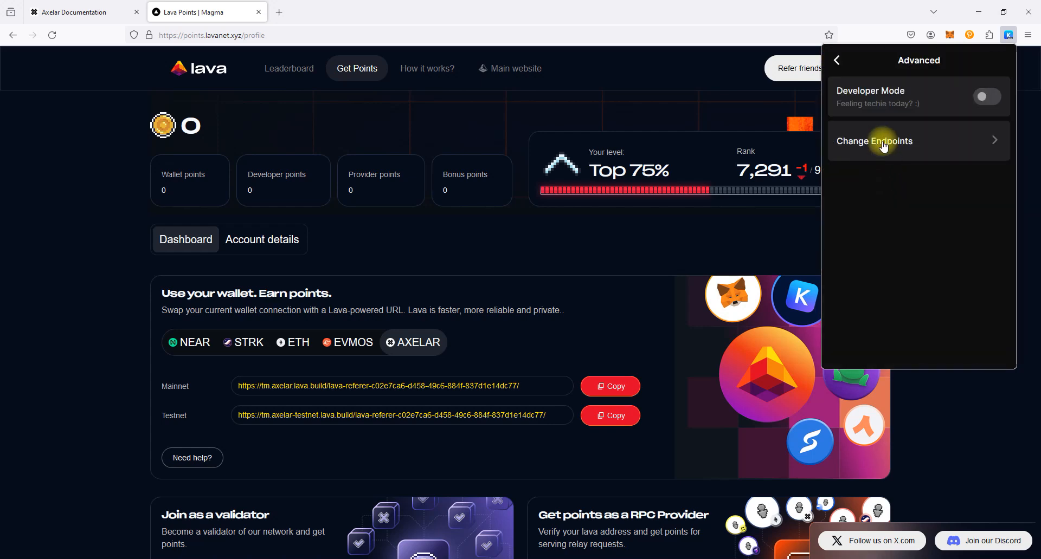
{"action": "left_click", "coordinate": [874, 141]}
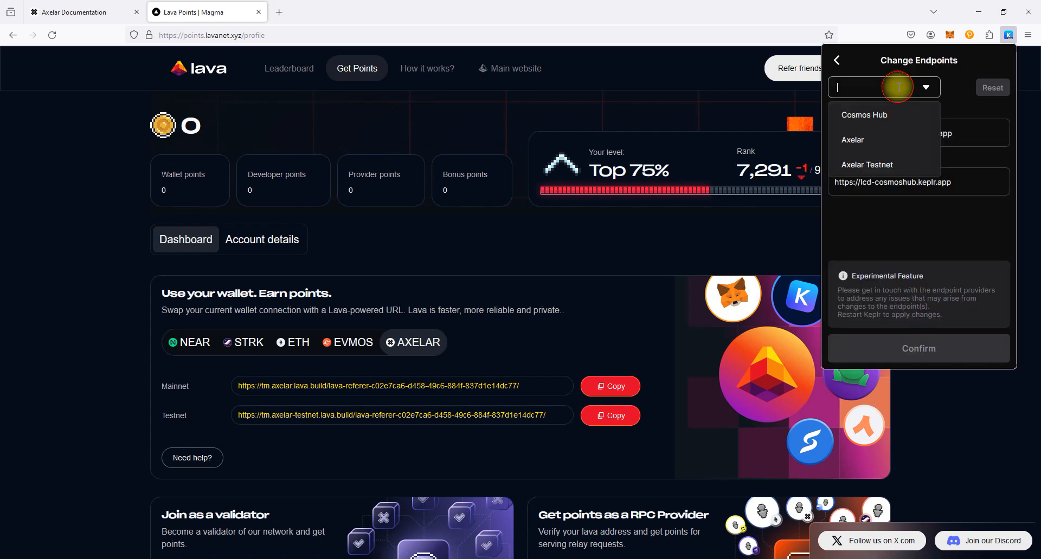
{"action": "left_click", "coordinate": [866, 165]}
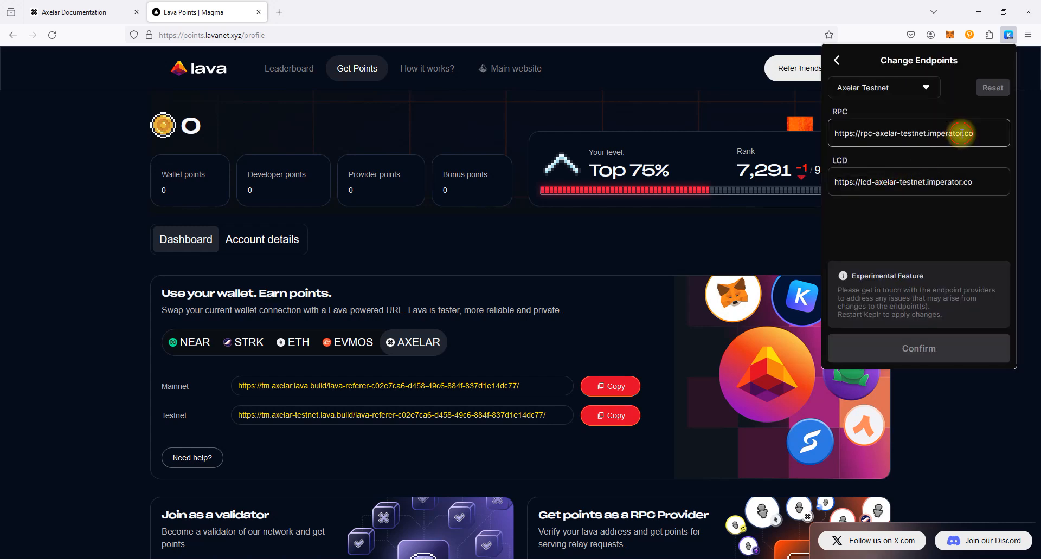
{"action": "triple_click", "coordinate": [917, 133]}
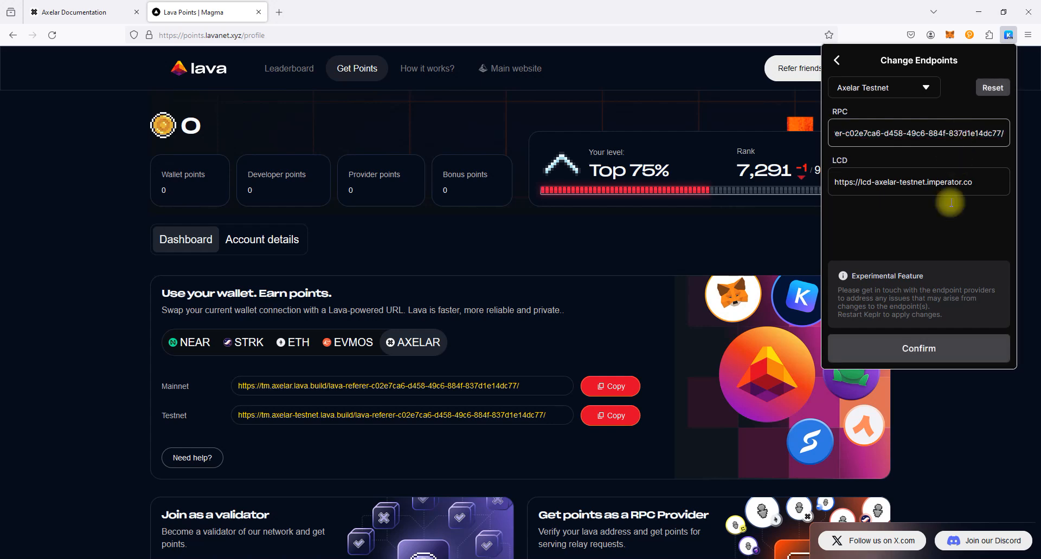
{"action": "left_click", "coordinate": [917, 349]}
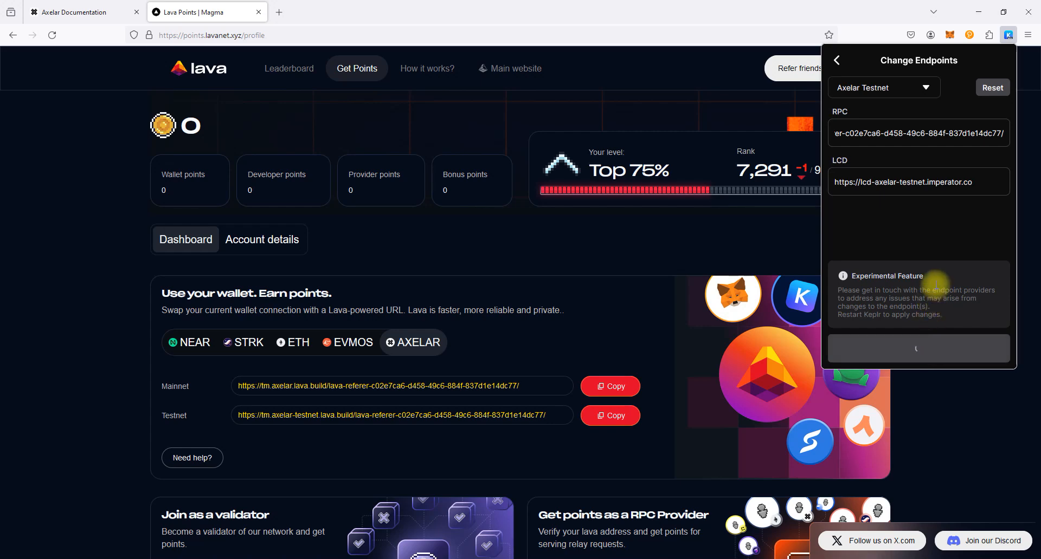
{"action": "left_click", "coordinate": [917, 348]}
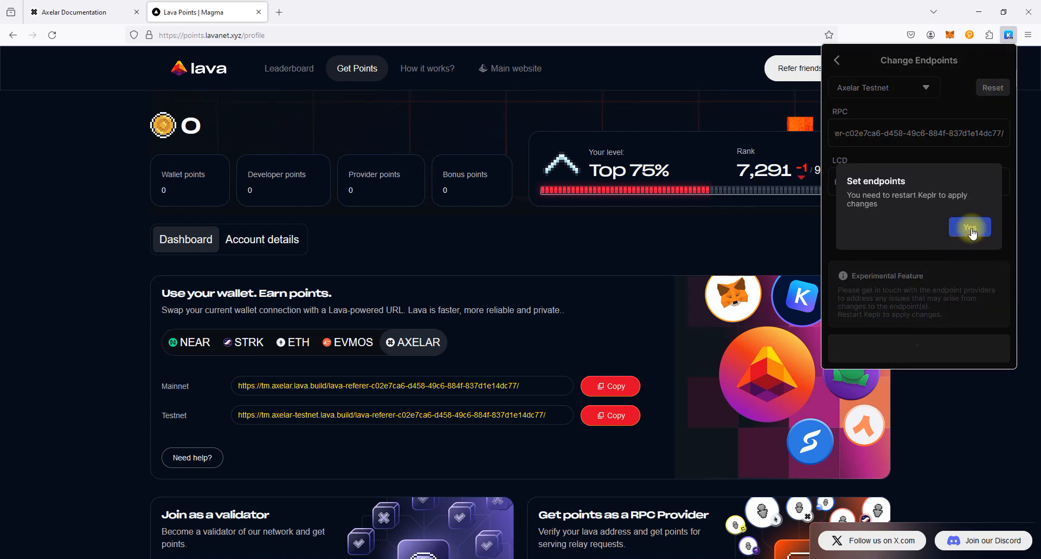
{"action": "left_click", "coordinate": [968, 228]}
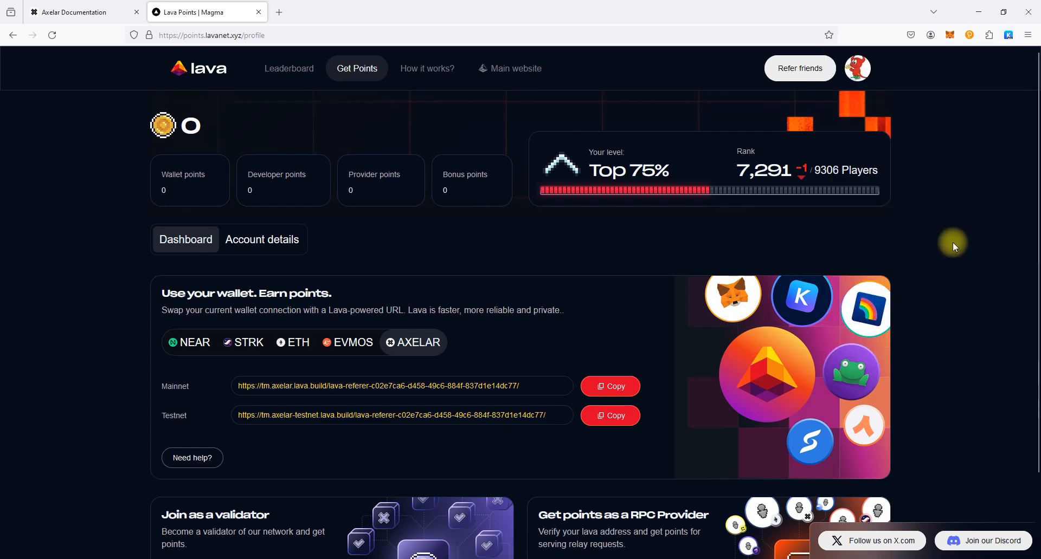